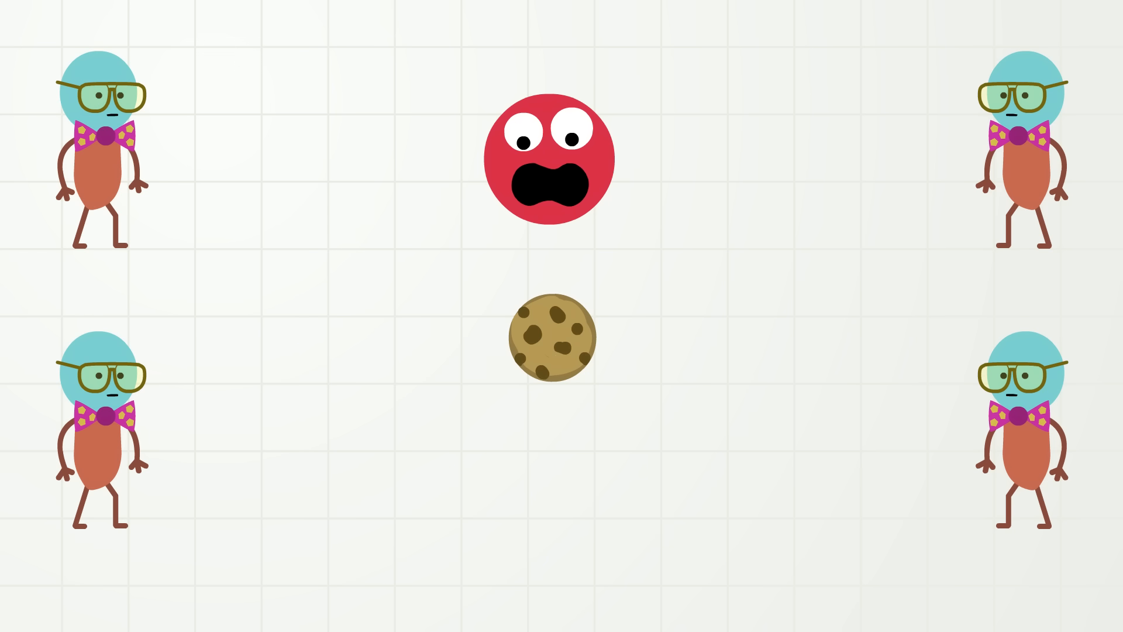
click(551, 337)
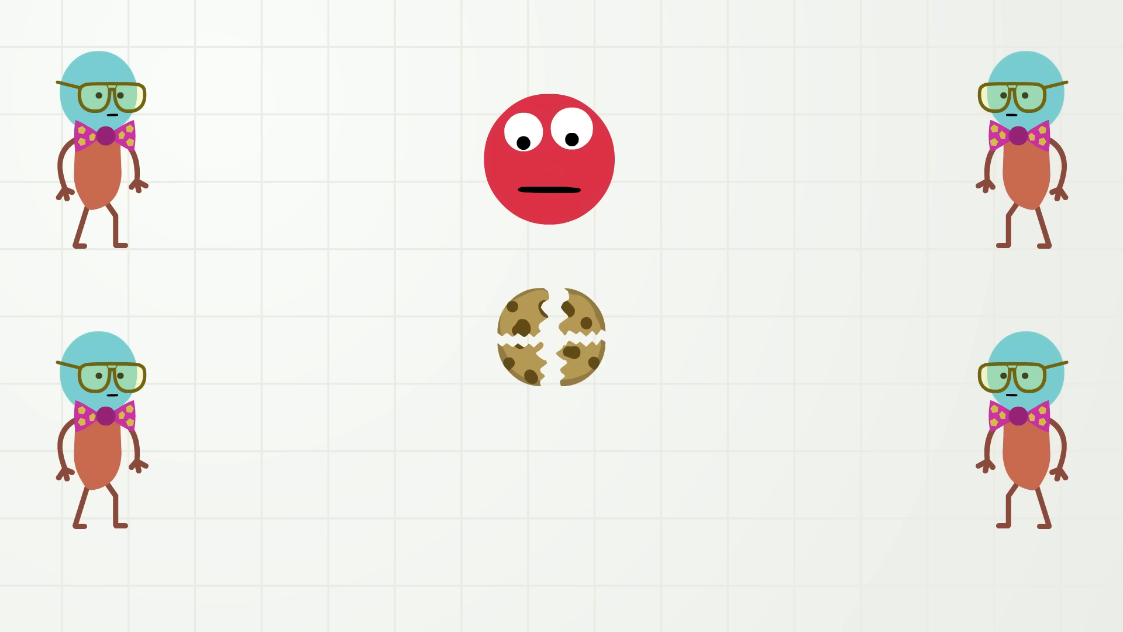